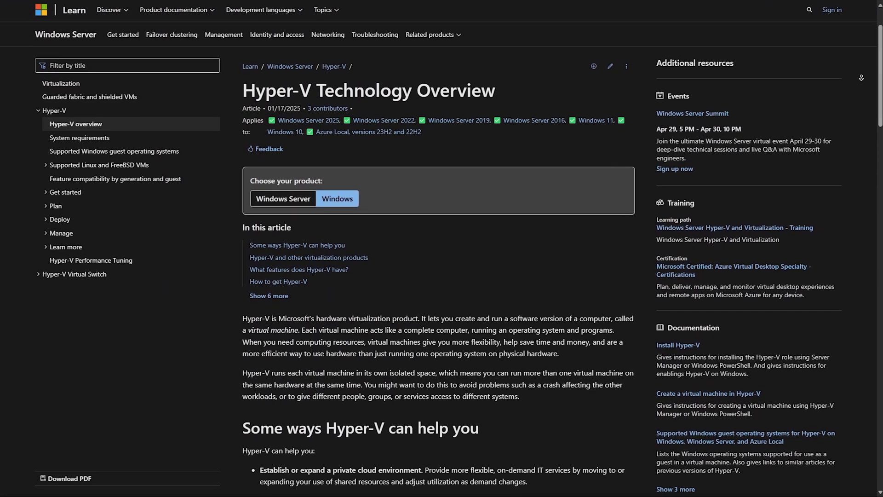
scroll(down, 3)
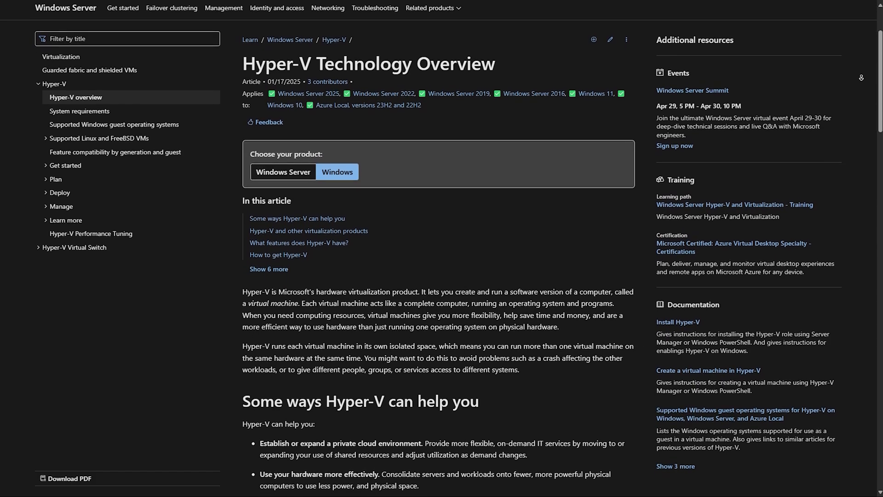
scroll(down, 3)
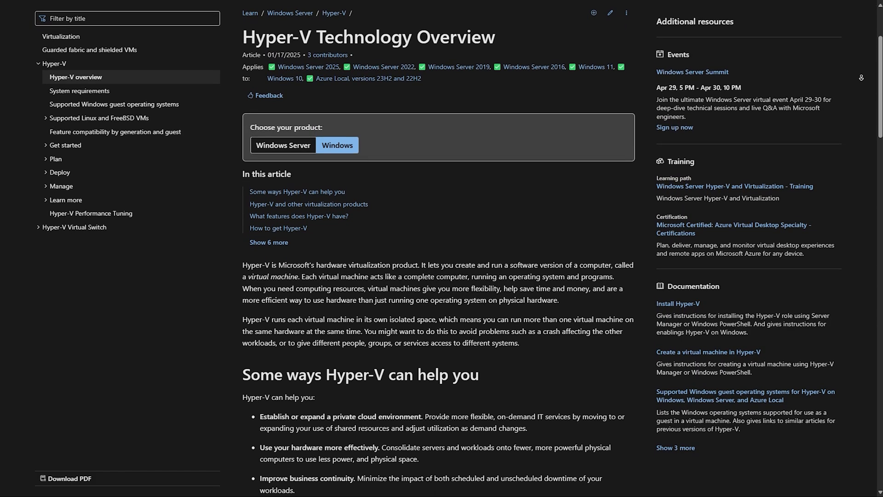
scroll(down, 3)
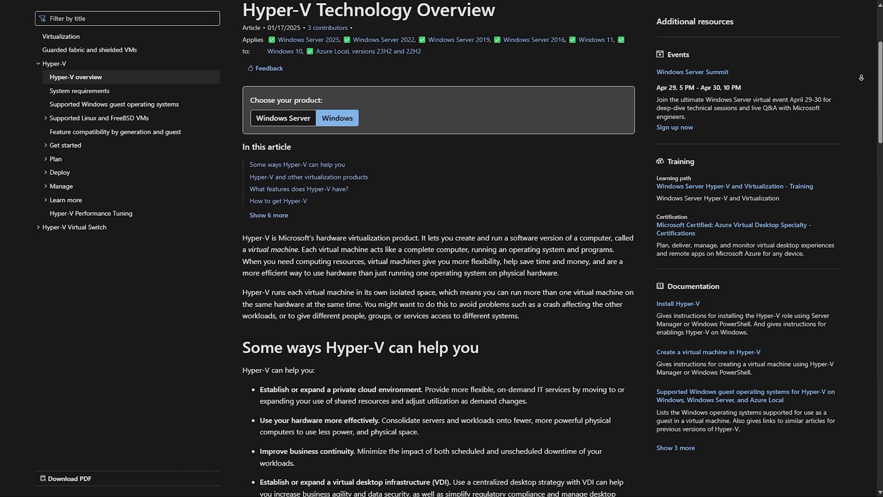
scroll(down, 3)
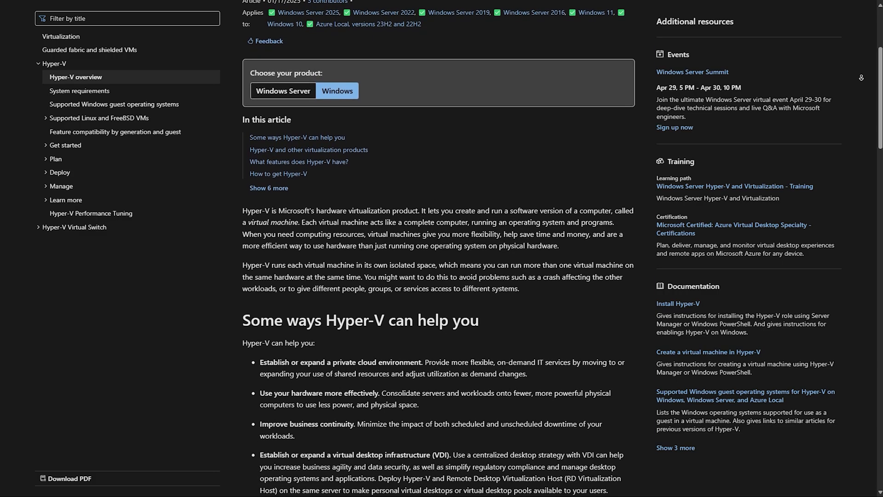
scroll(down, 3)
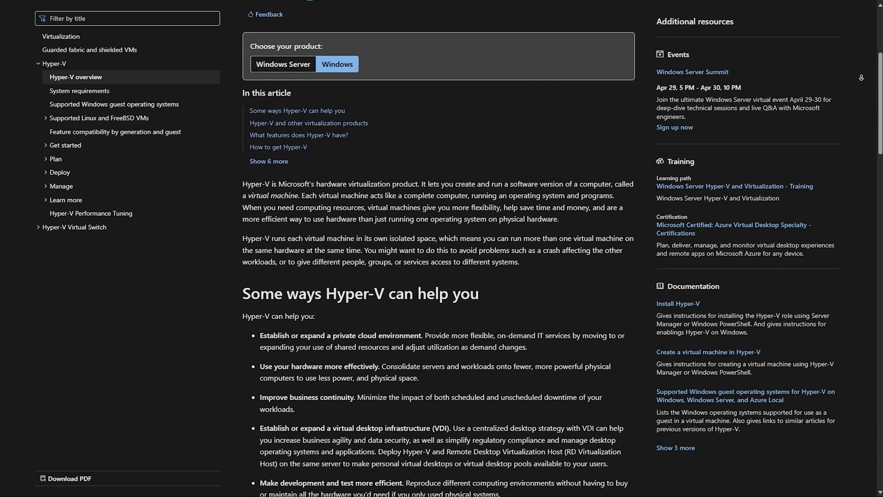
scroll(down, 3)
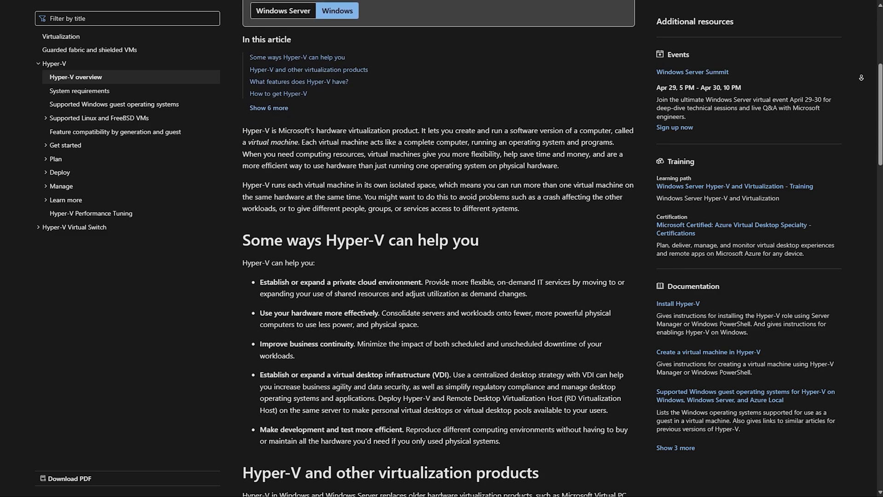
scroll(down, 3)
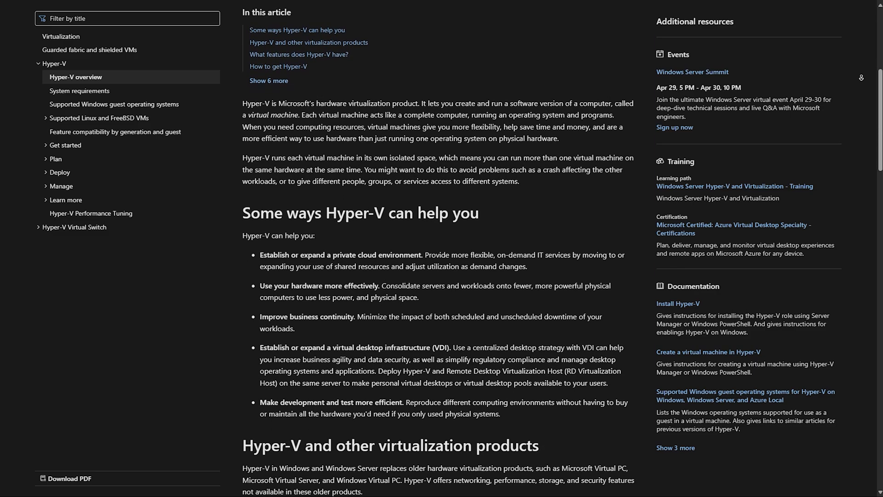
scroll(down, 3)
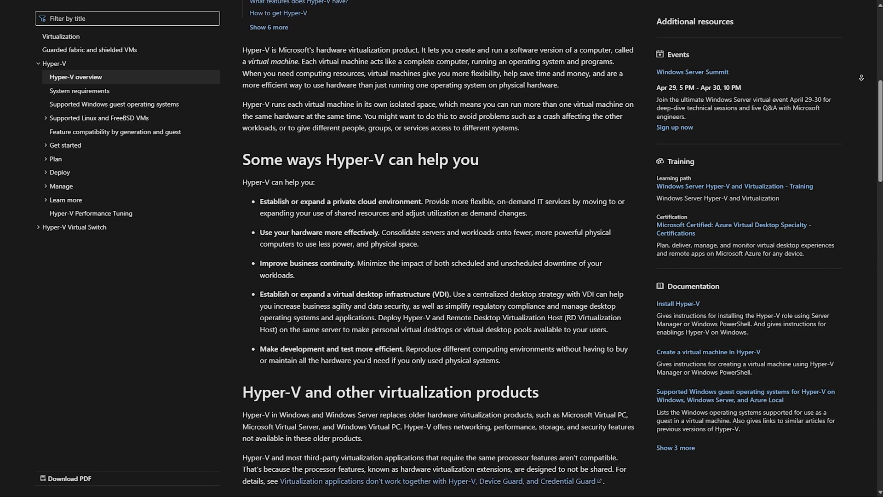
scroll(down, 3)
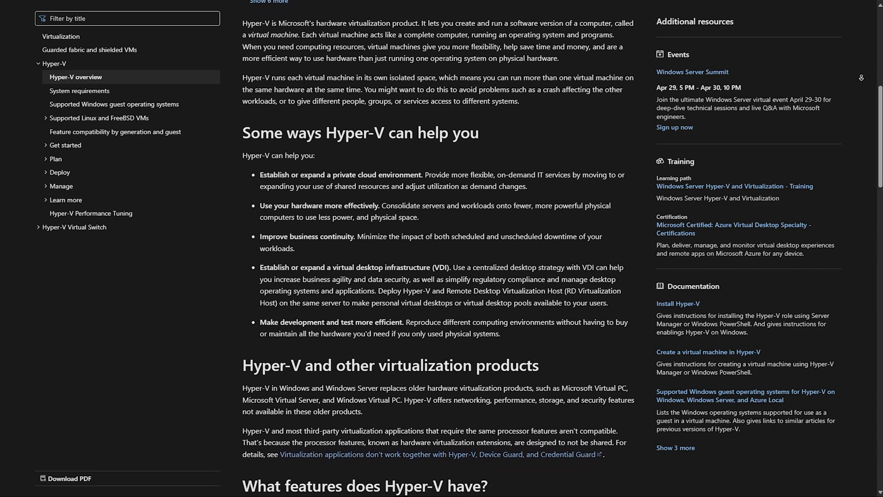
scroll(down, 3)
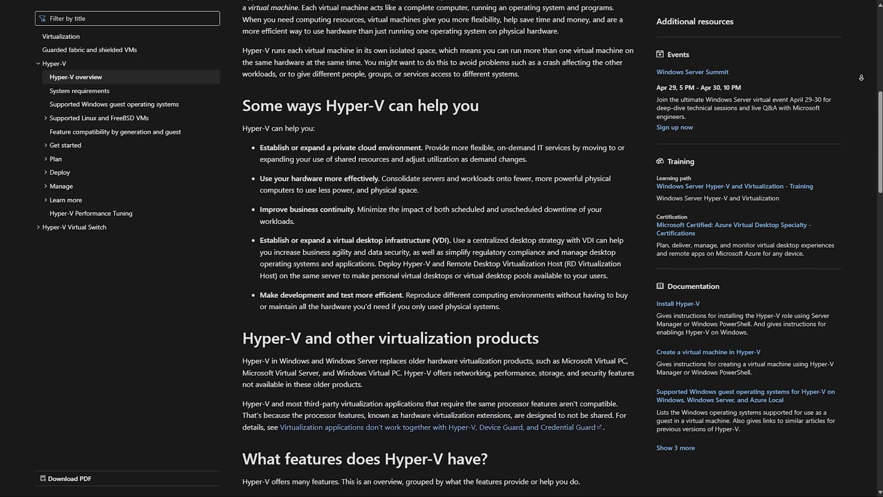
scroll(down, 3)
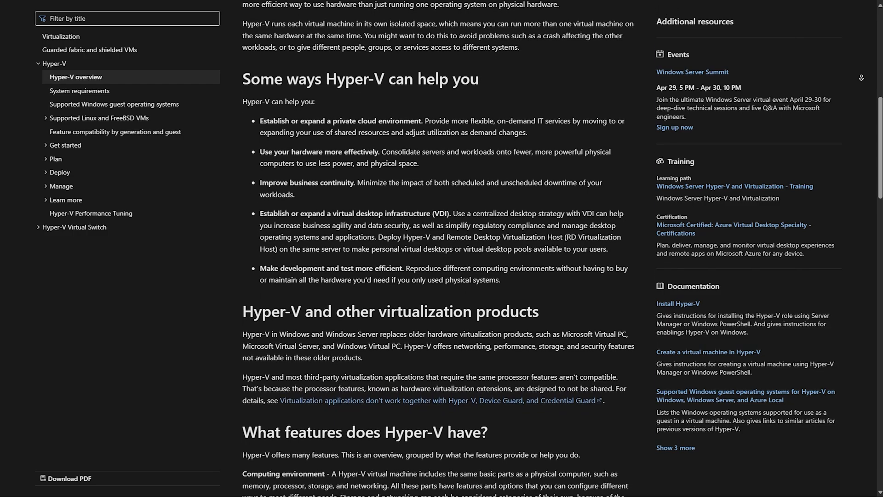
scroll(down, 3)
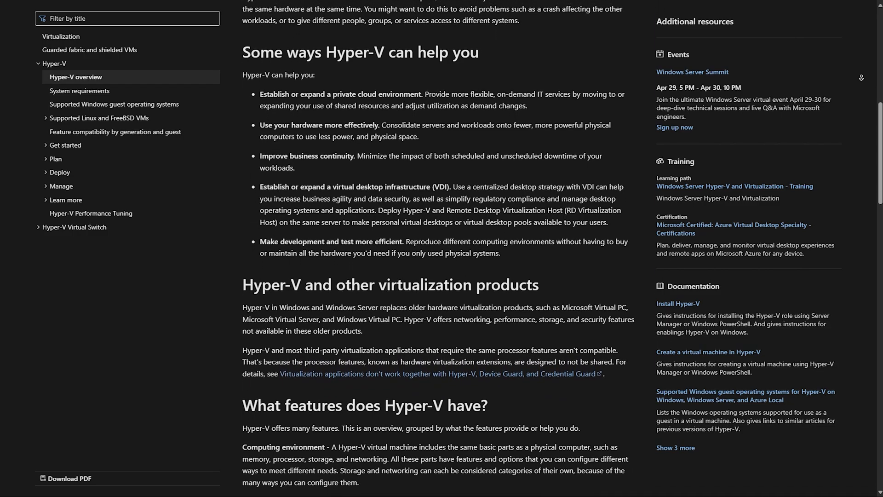
scroll(down, 3)
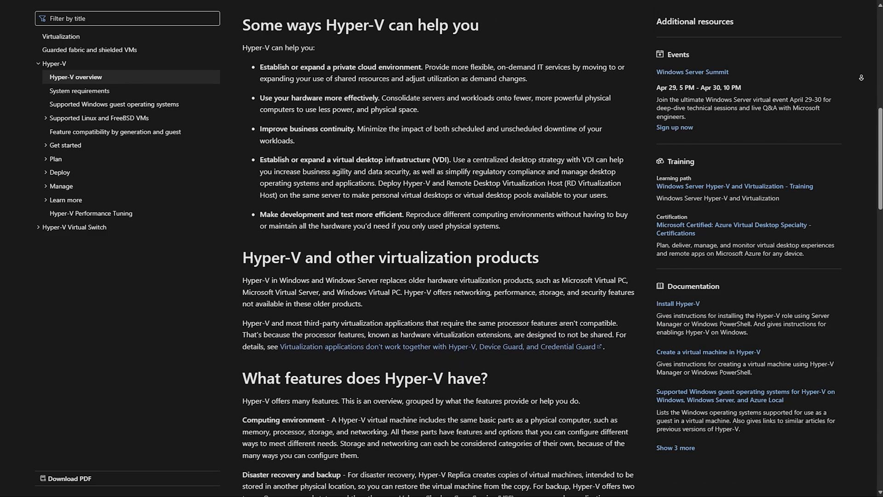
scroll(down, 3)
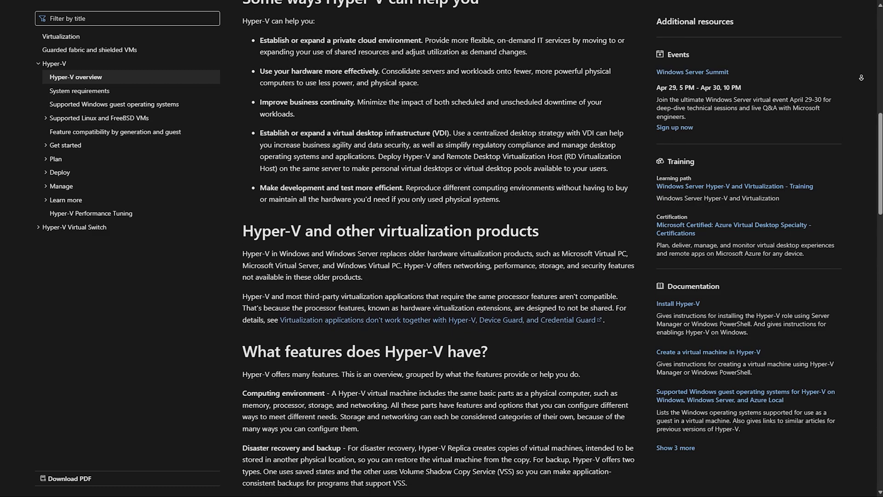
scroll(down, 3)
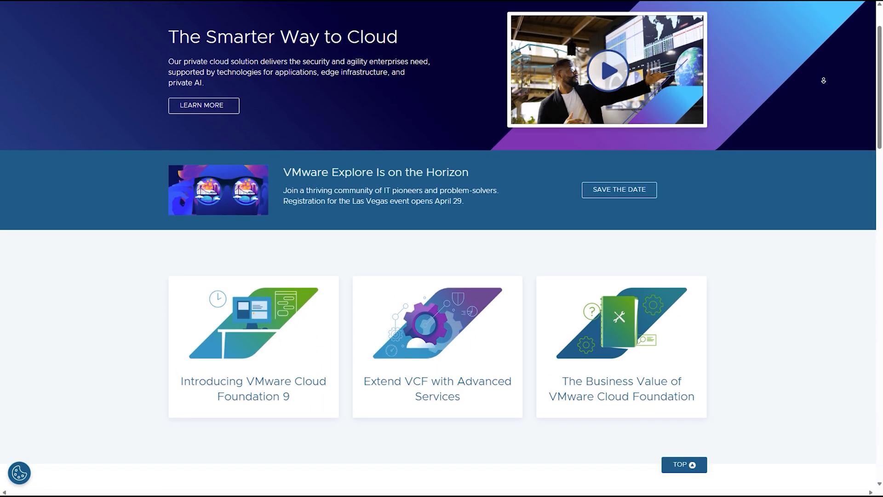
scroll(down, 3)
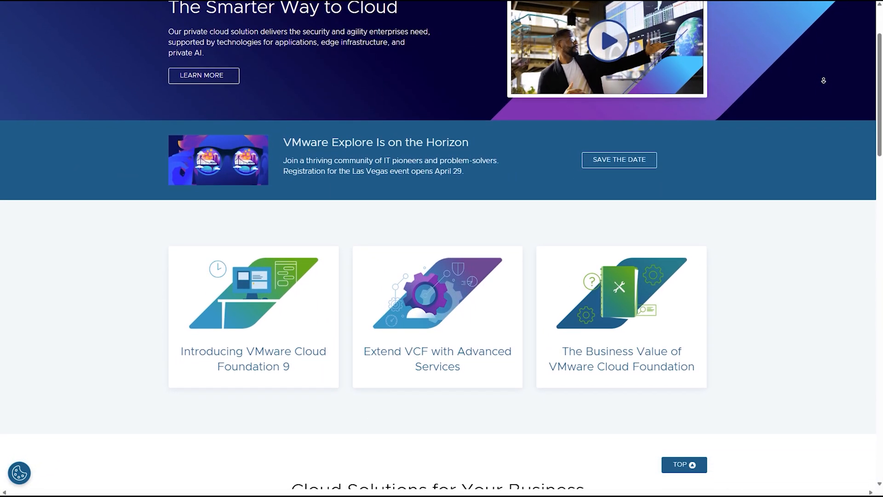
scroll(down, 3)
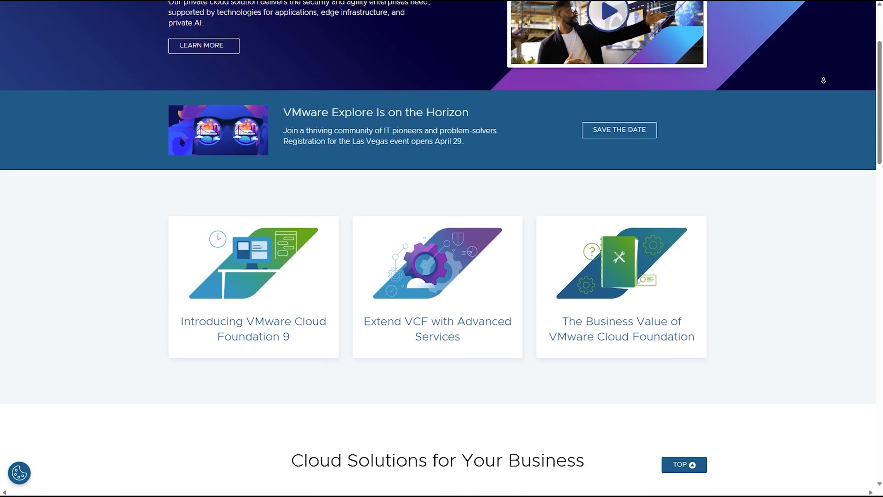
scroll(down, 3)
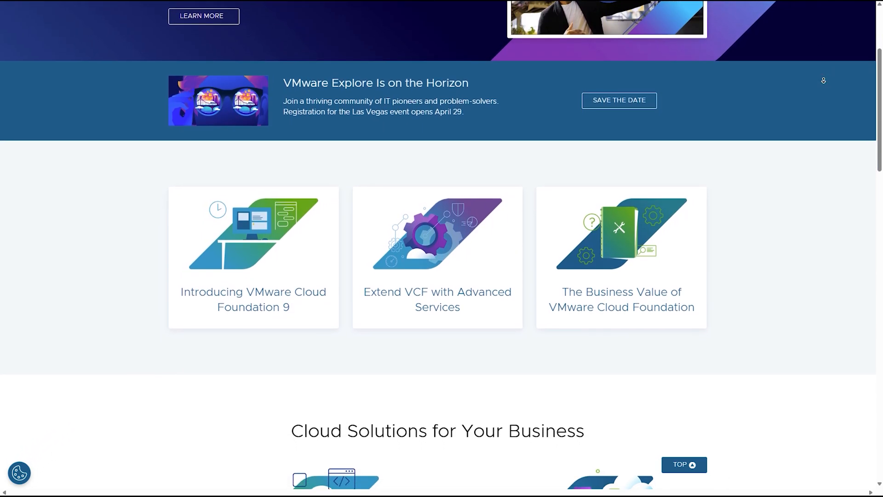
scroll(down, 3)
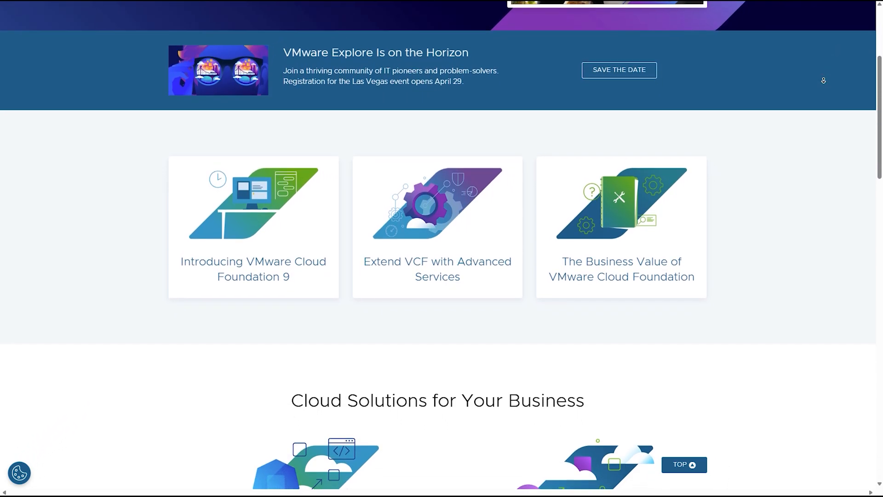
scroll(down, 3)
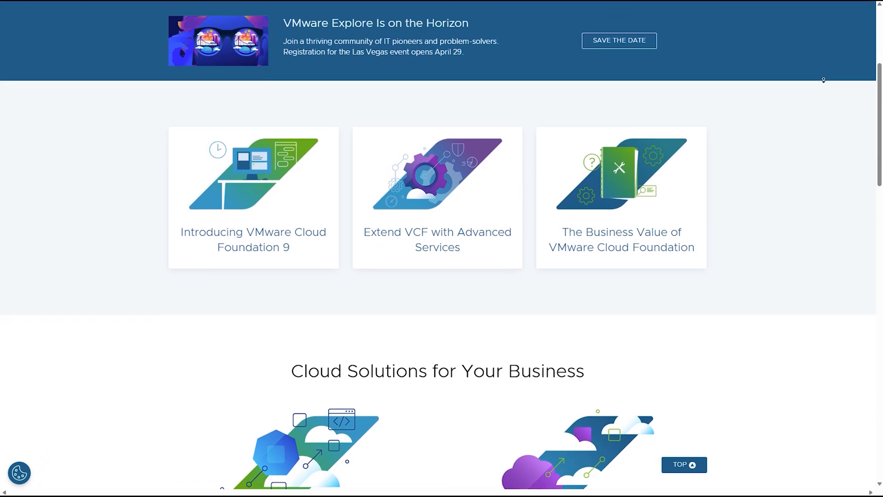
scroll(down, 3)
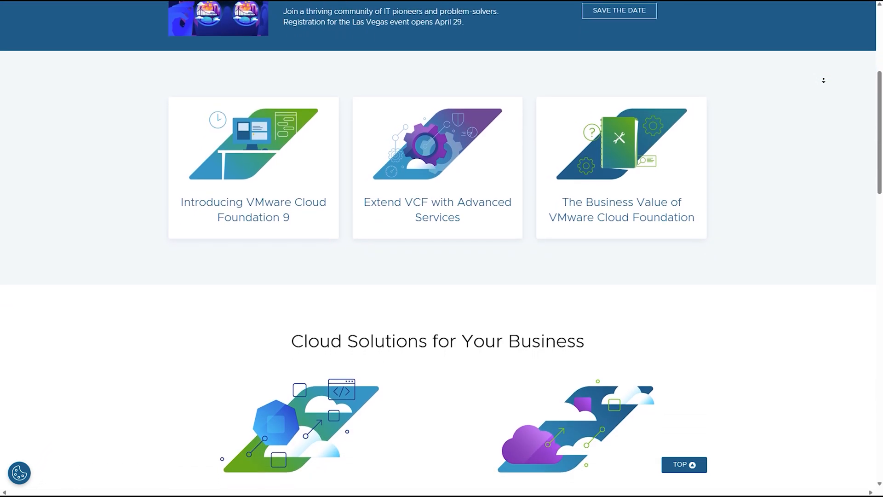
scroll(down, 3)
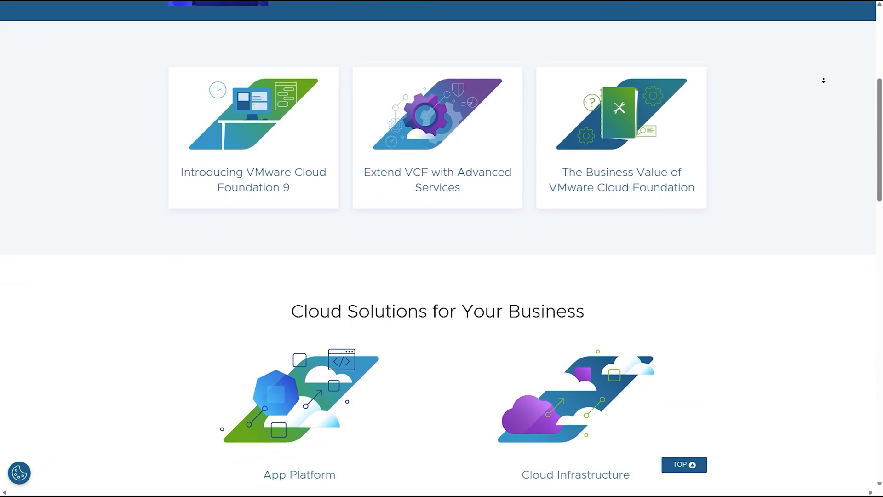
scroll(down, 3)
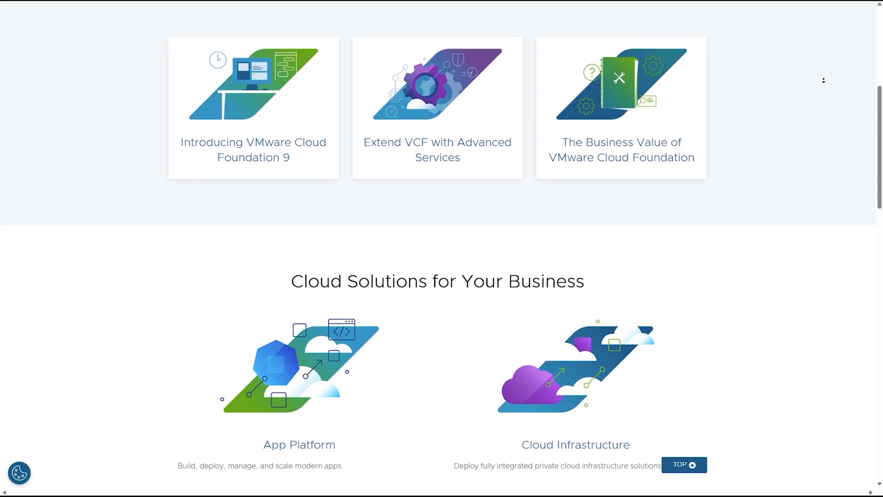
scroll(down, 3)
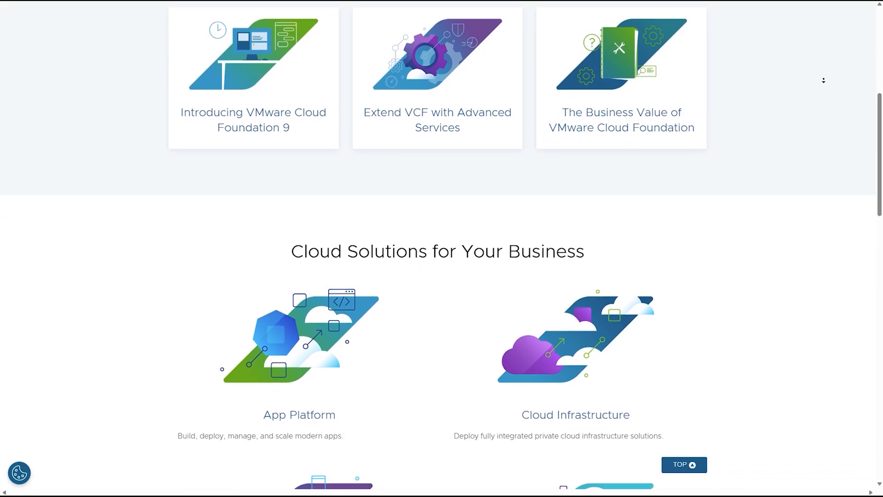
scroll(down, 3)
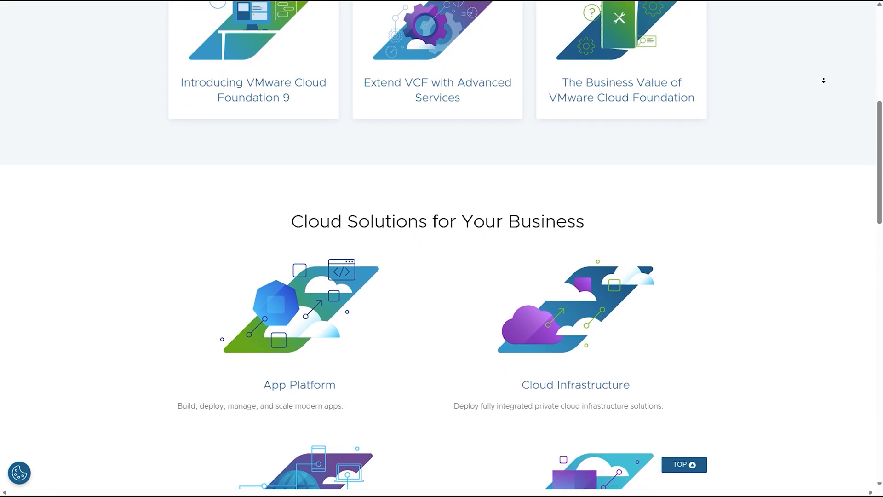
scroll(down, 3)
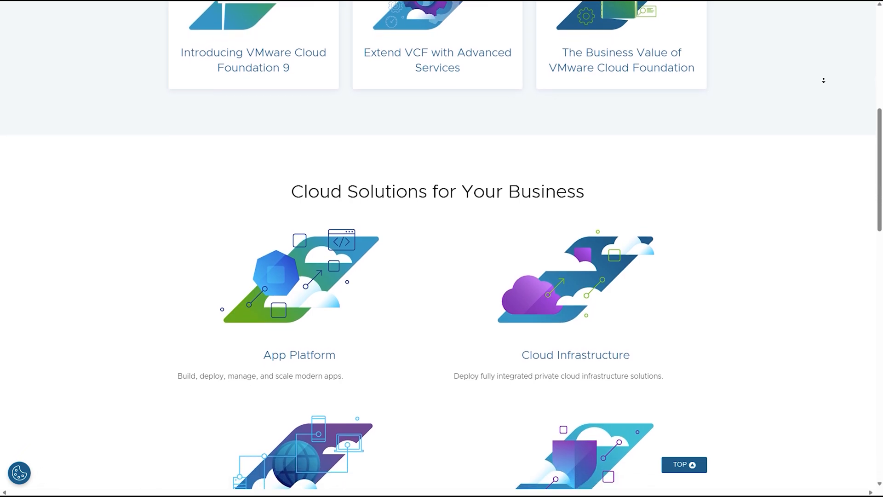
scroll(down, 3)
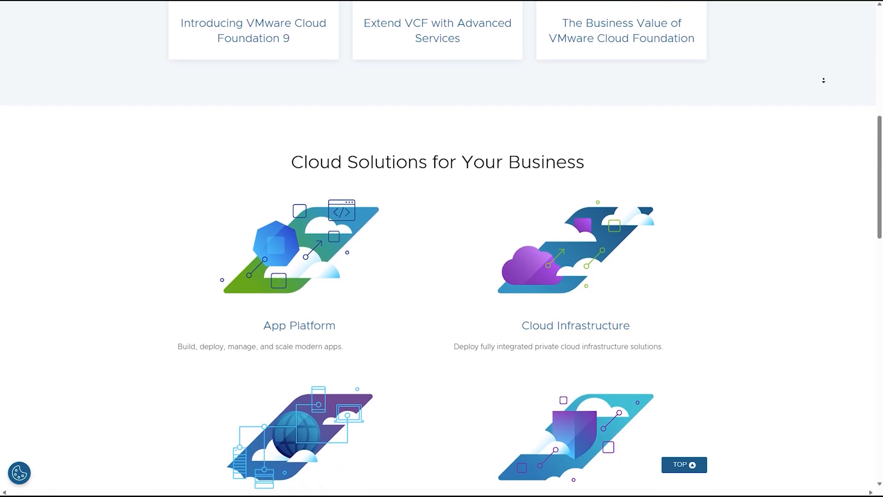
scroll(down, 3)
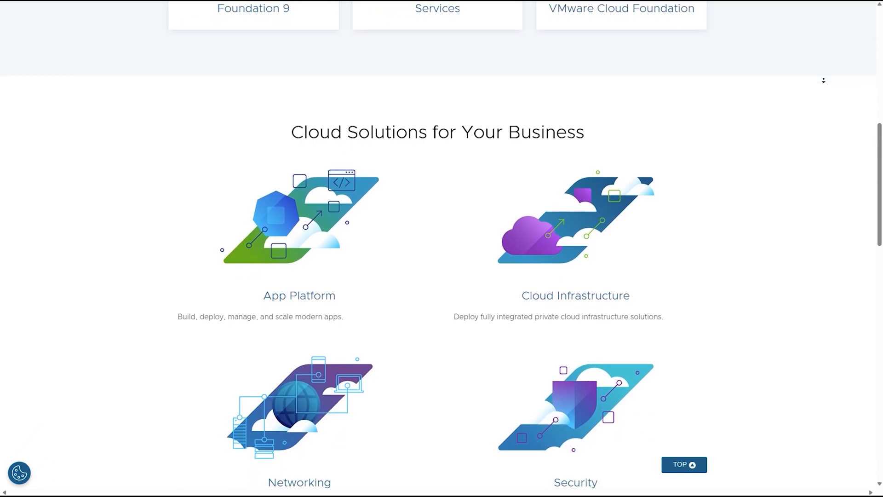
scroll(down, 3)
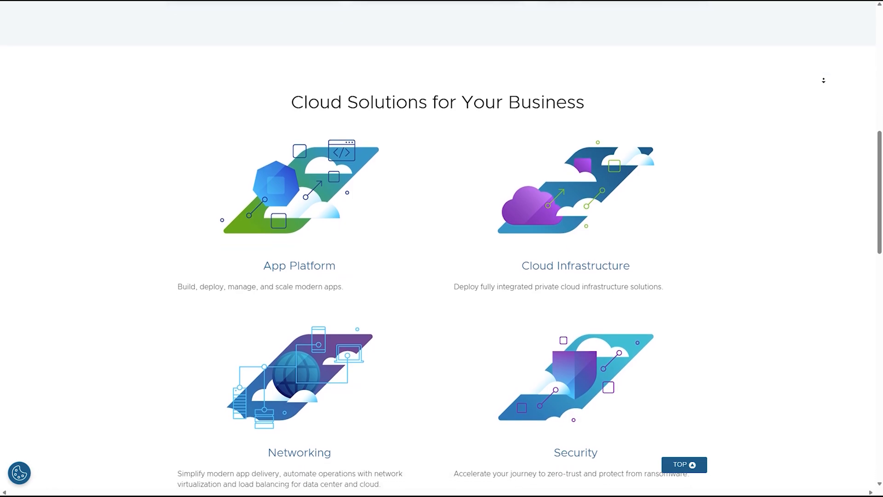
scroll(down, 3)
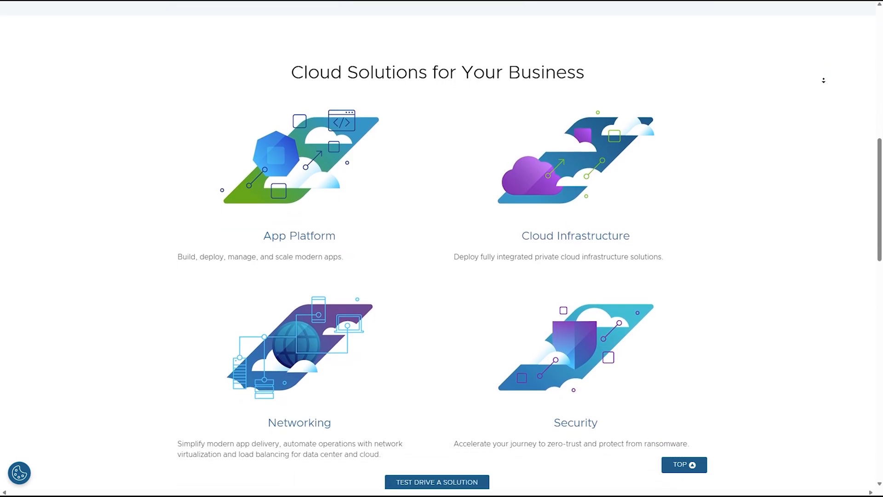
scroll(up, 3)
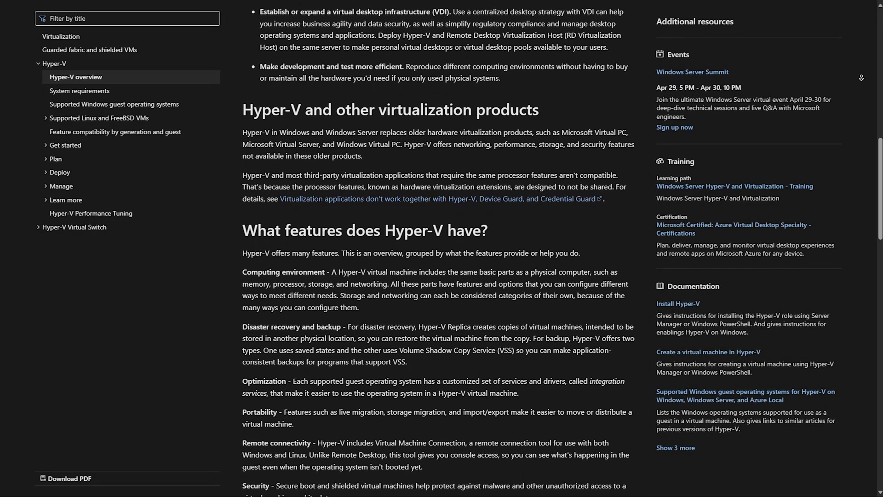
scroll(down, 3)
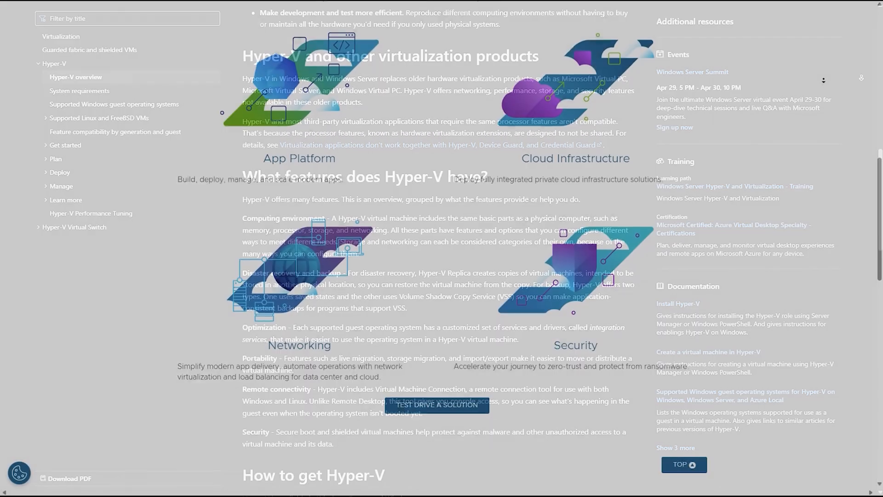
scroll(down, 3)
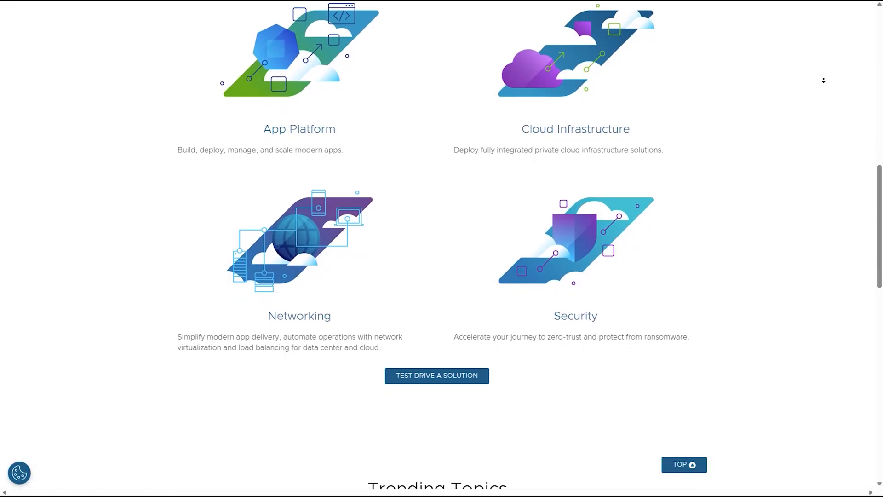
scroll(down, 3)
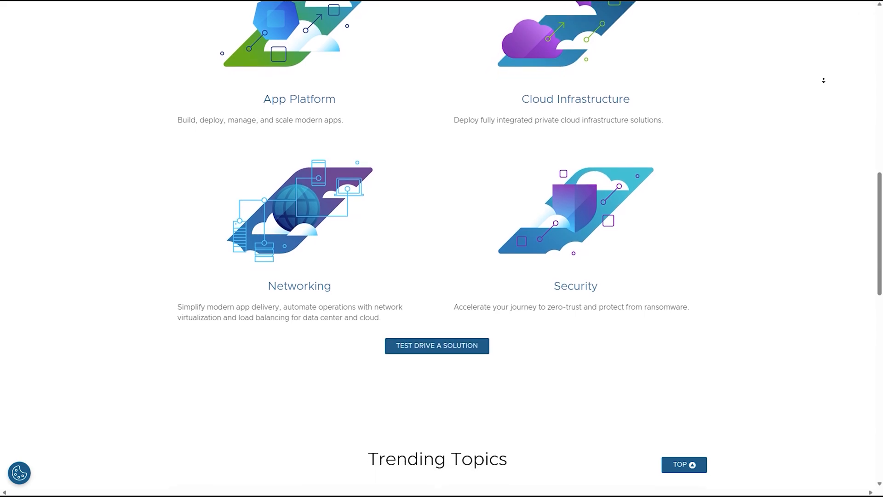
scroll(down, 3)
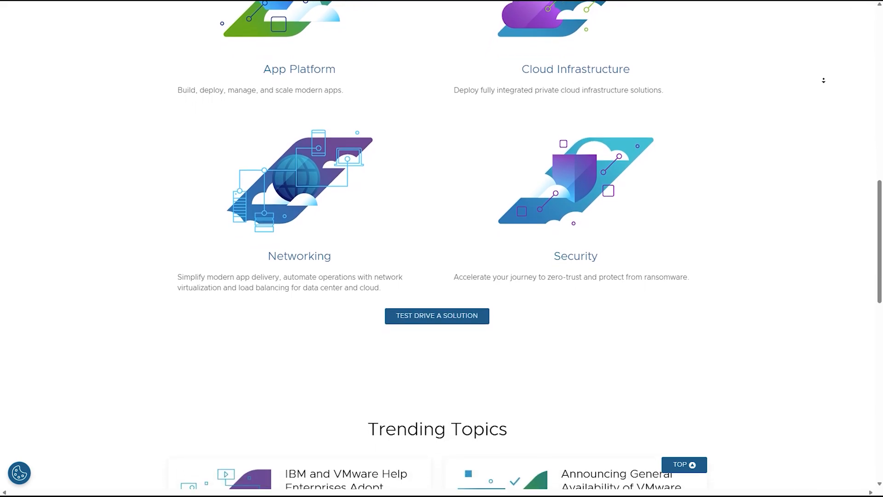